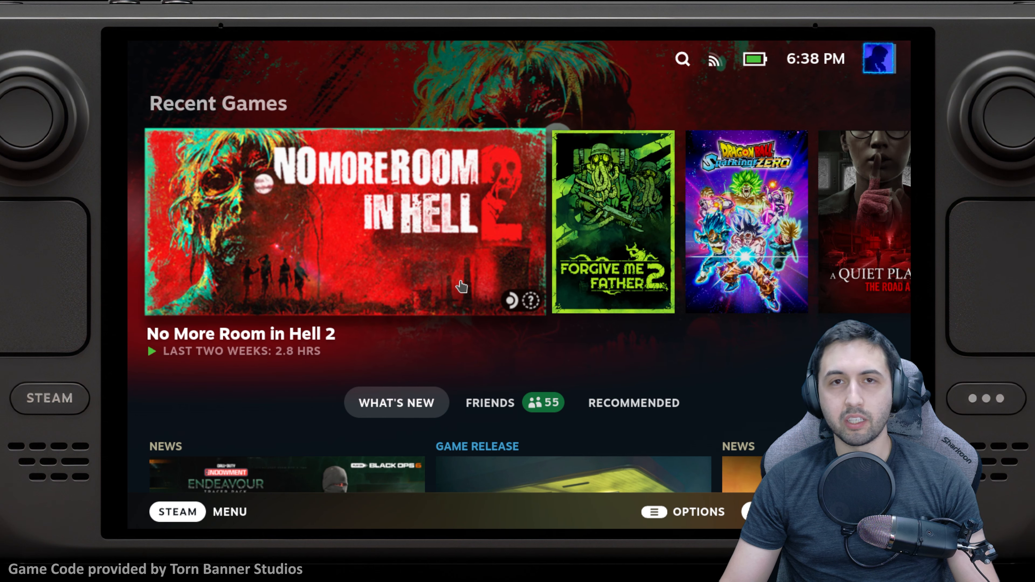
- View No More Room in Hell 2's page and game information in Game Mode
click(343, 221)
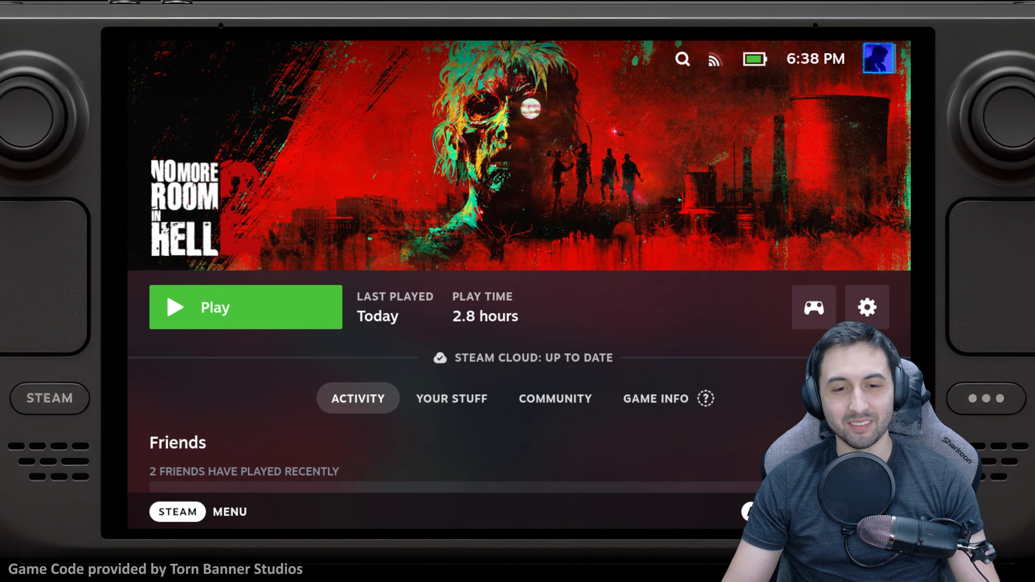
click(655, 398)
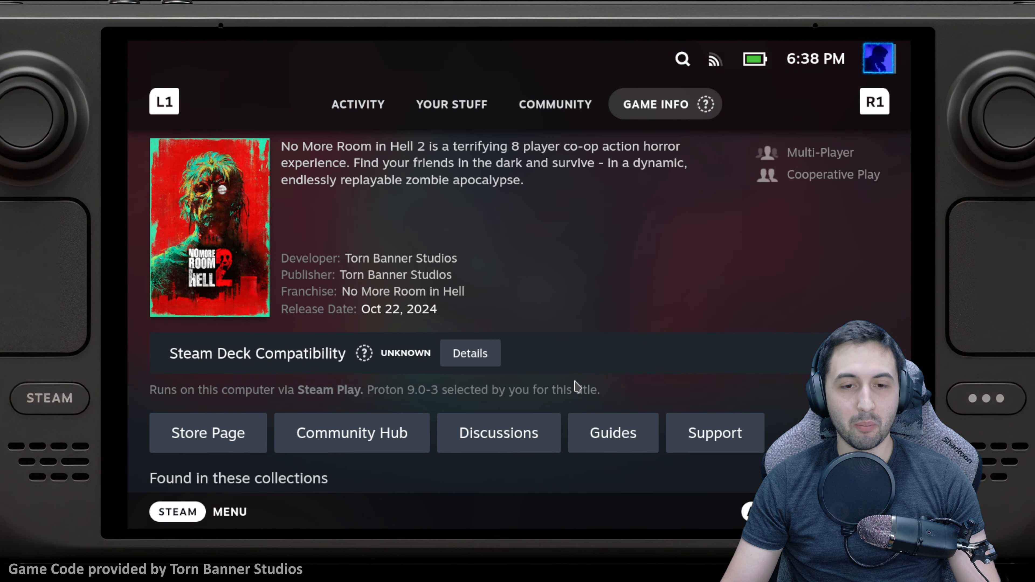
click(470, 353)
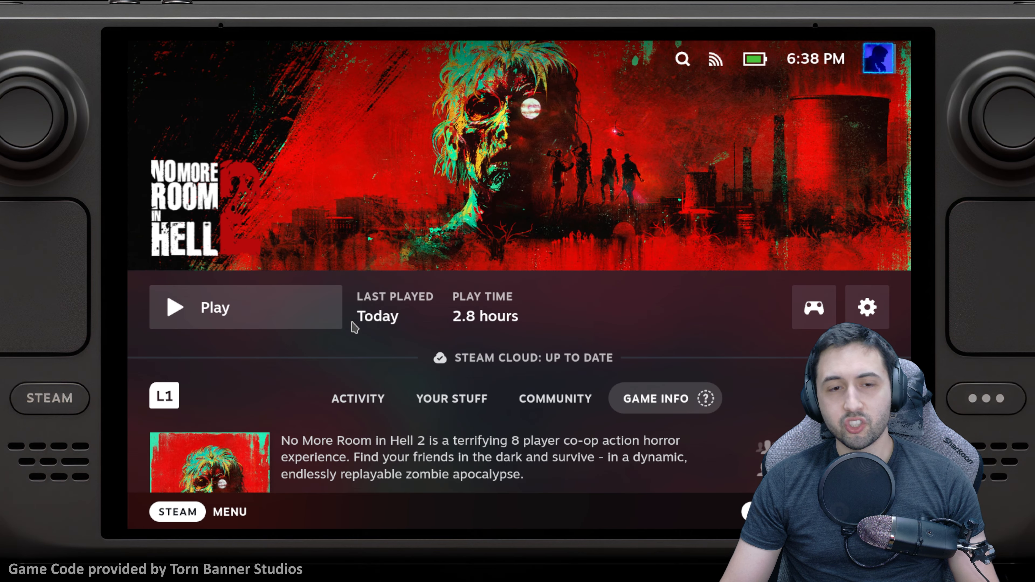
mouse_move(326, 324)
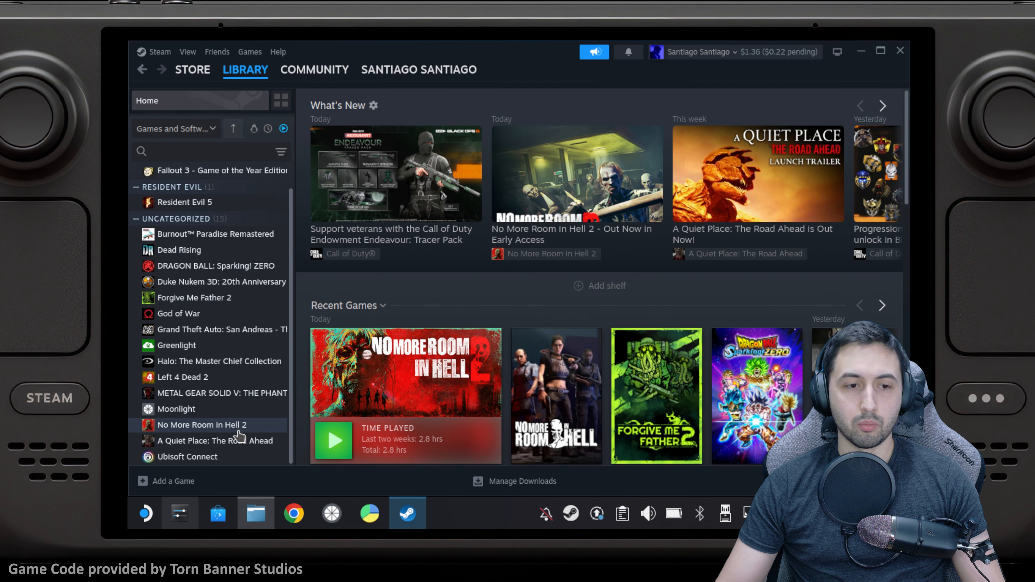
- From the desktop Library, browse No More Room in Hell 2's local files via Manage
click(201, 424)
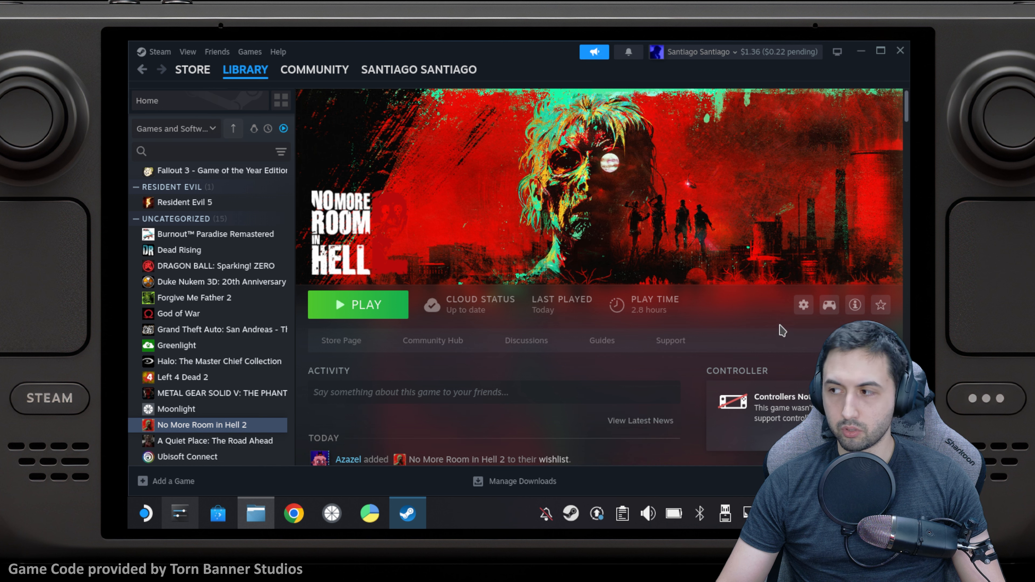
click(803, 304)
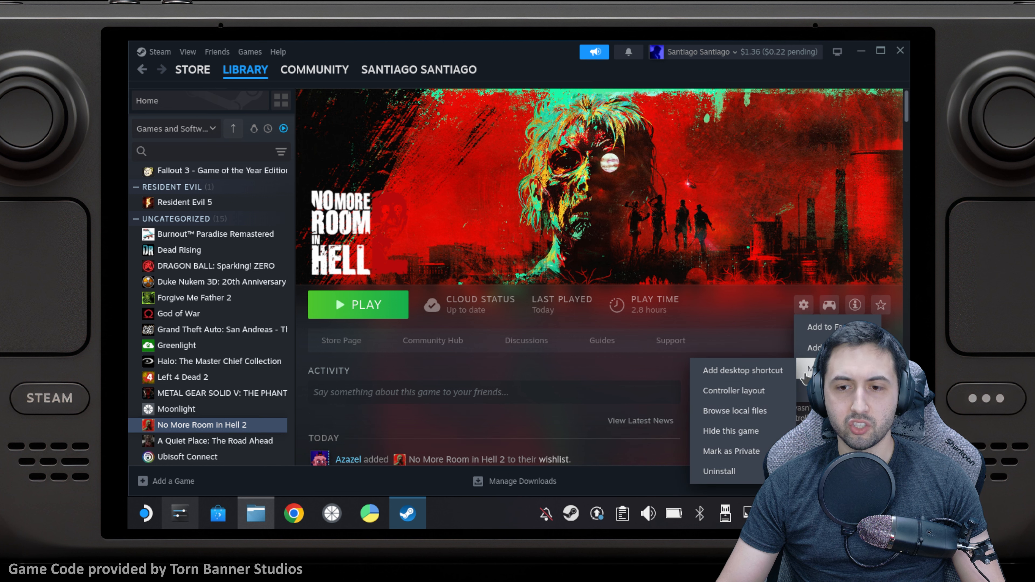
click(734, 409)
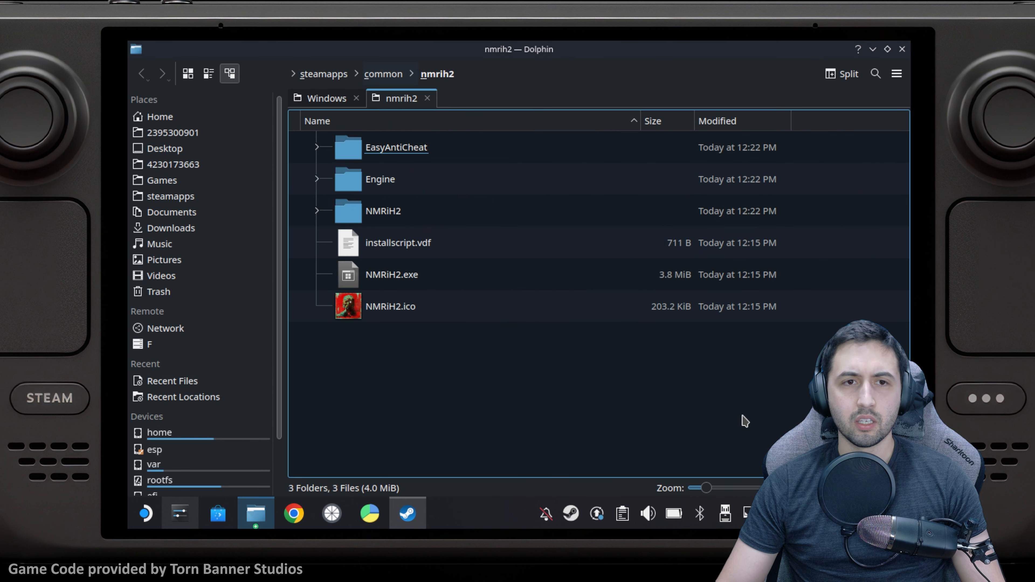
- Go up to steamapps, enter compatdata and sort by Modified newest first so 292000 leads
click(383, 73)
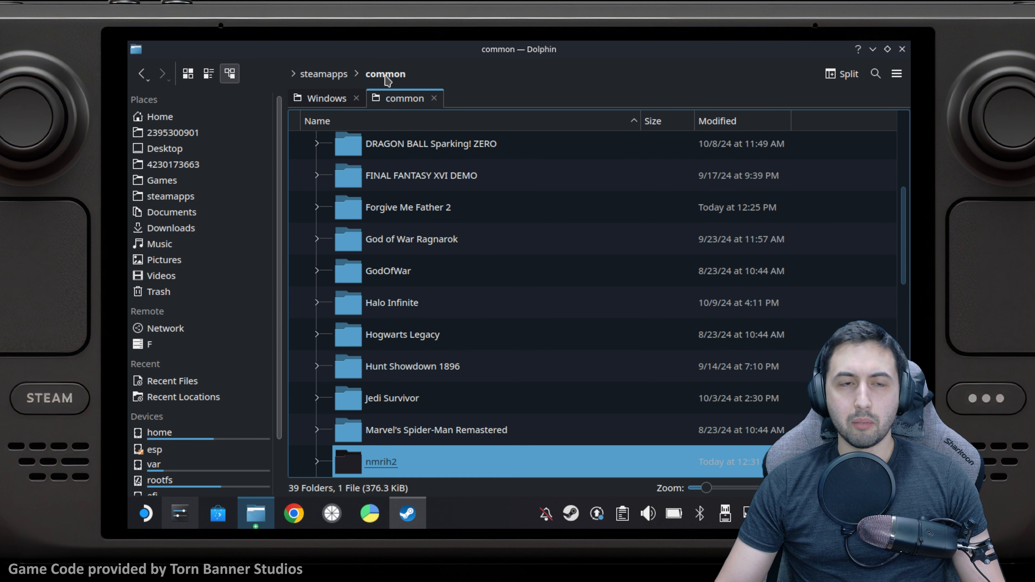
click(323, 73)
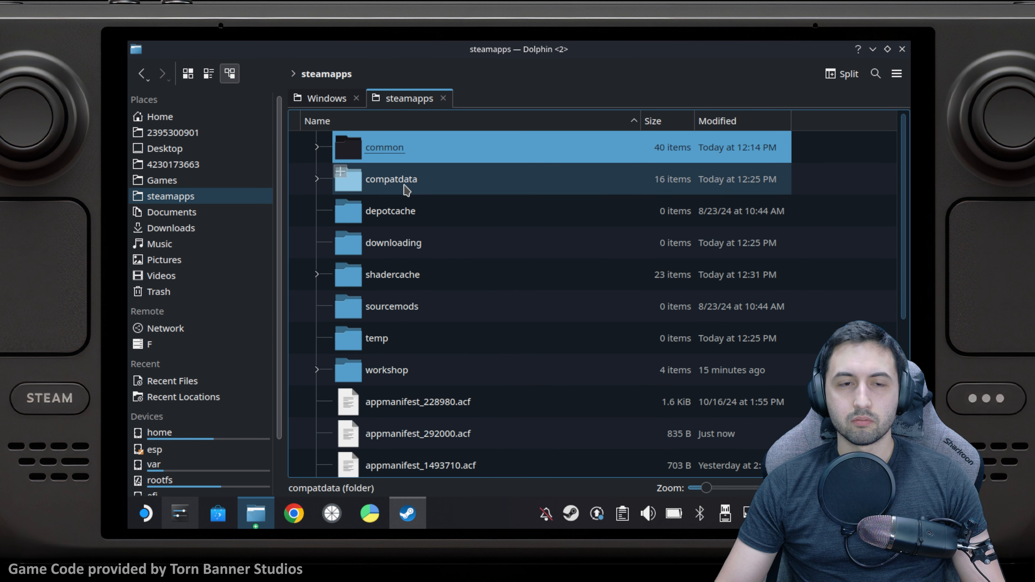
mouse_move(411, 187)
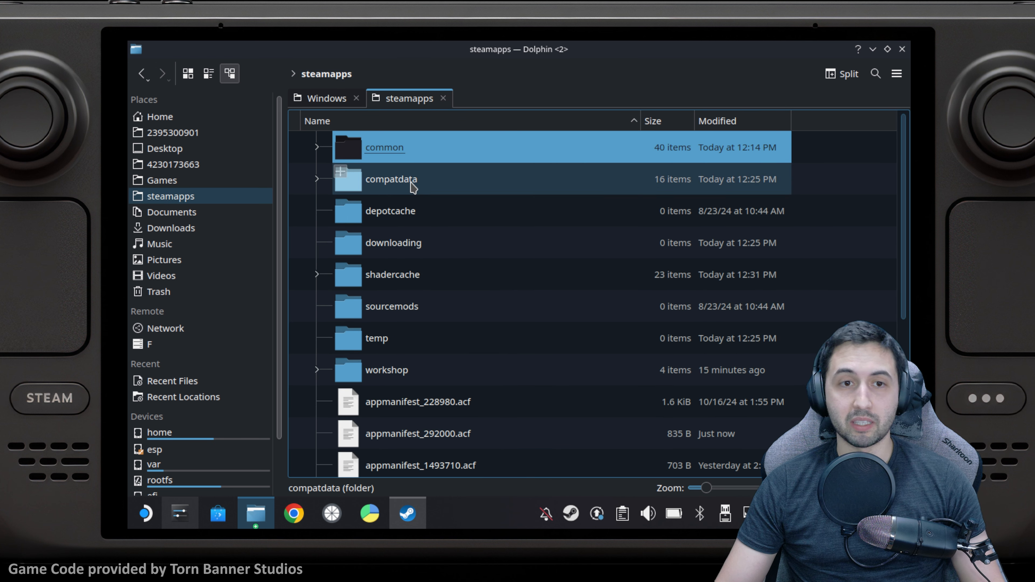
double_click(391, 179)
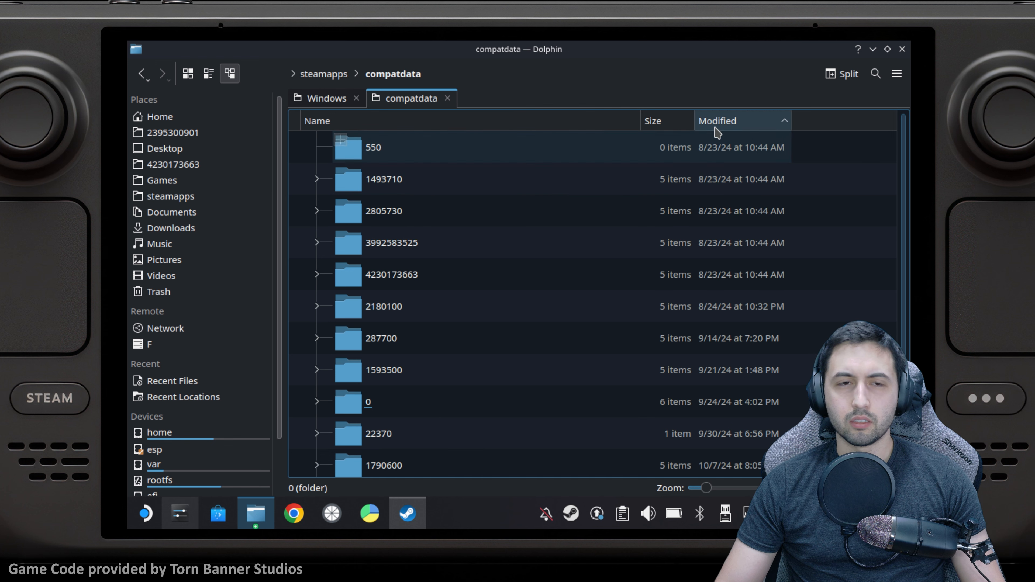
click(373, 147)
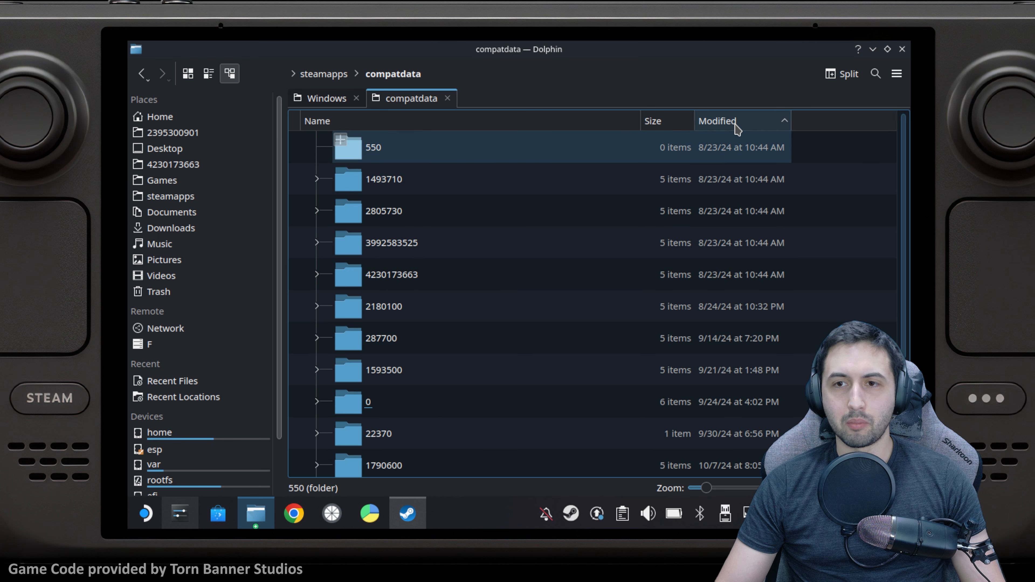
click(717, 121)
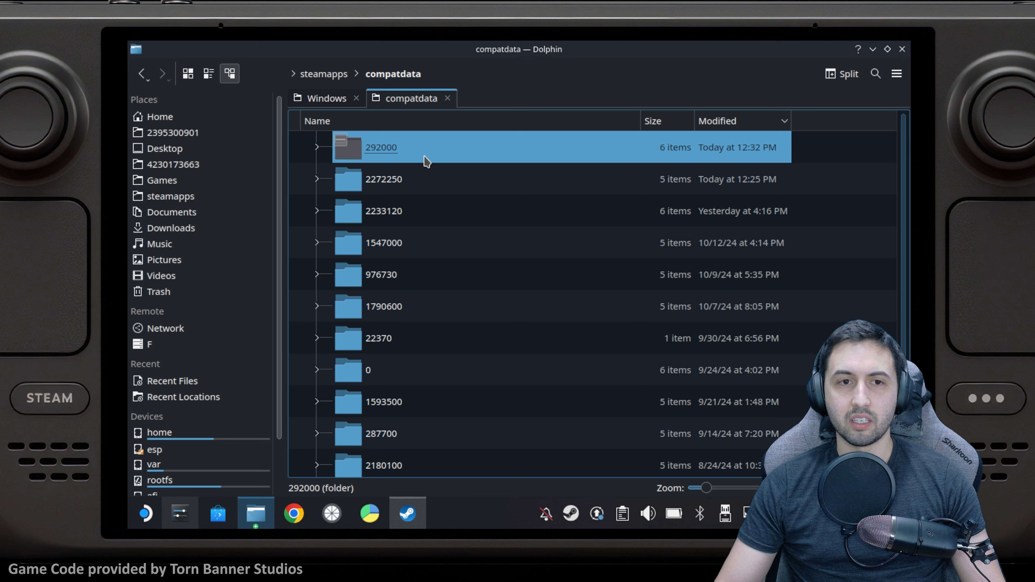
mouse_move(373, 157)
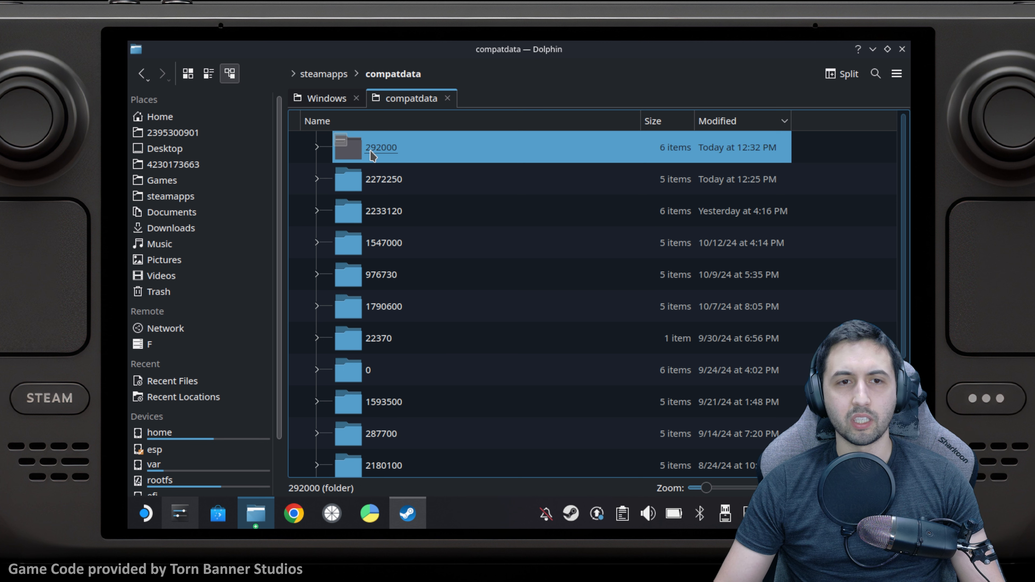
mouse_move(394, 155)
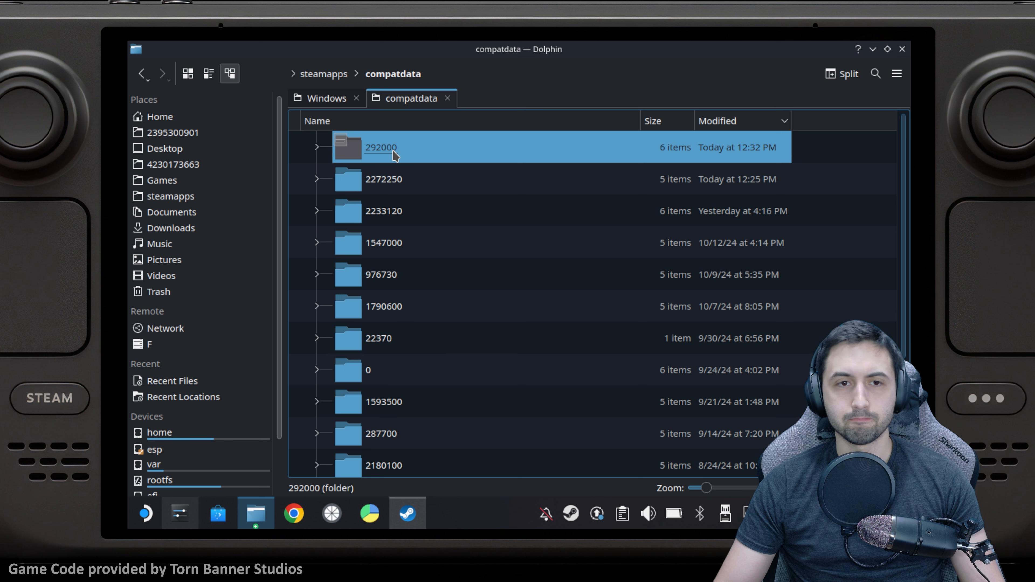
- Enter the 292000 prefix's drive_c/users/steamuser/AppData, sorting folders by name
double_click(381, 147)
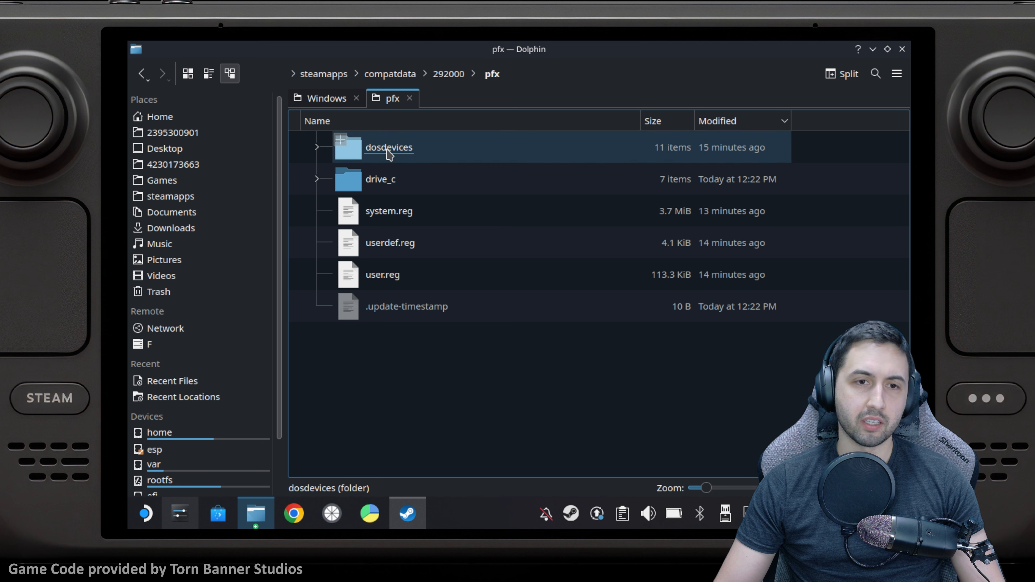
double_click(379, 179)
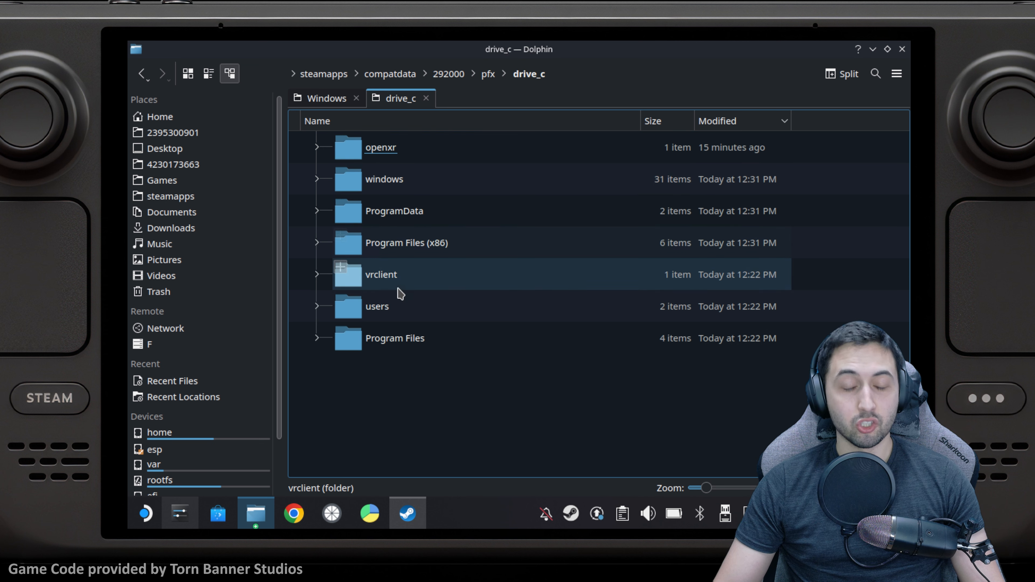
double_click(377, 307)
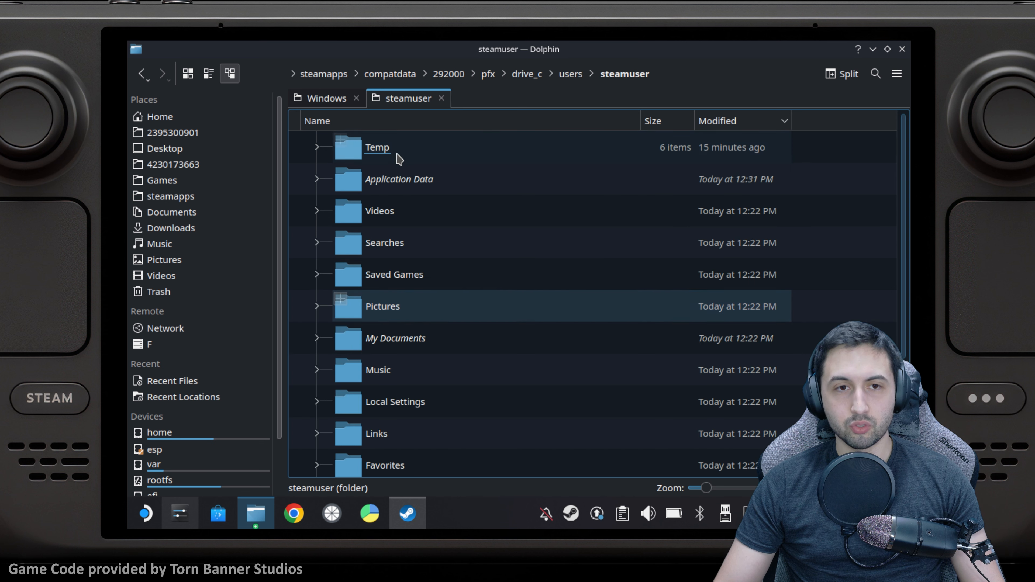
click(317, 121)
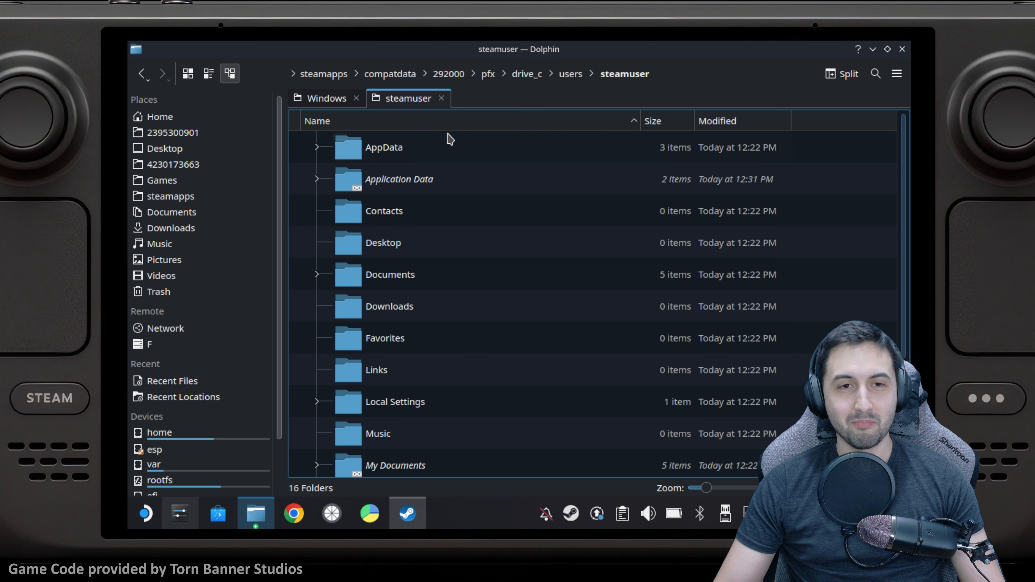
double_click(383, 148)
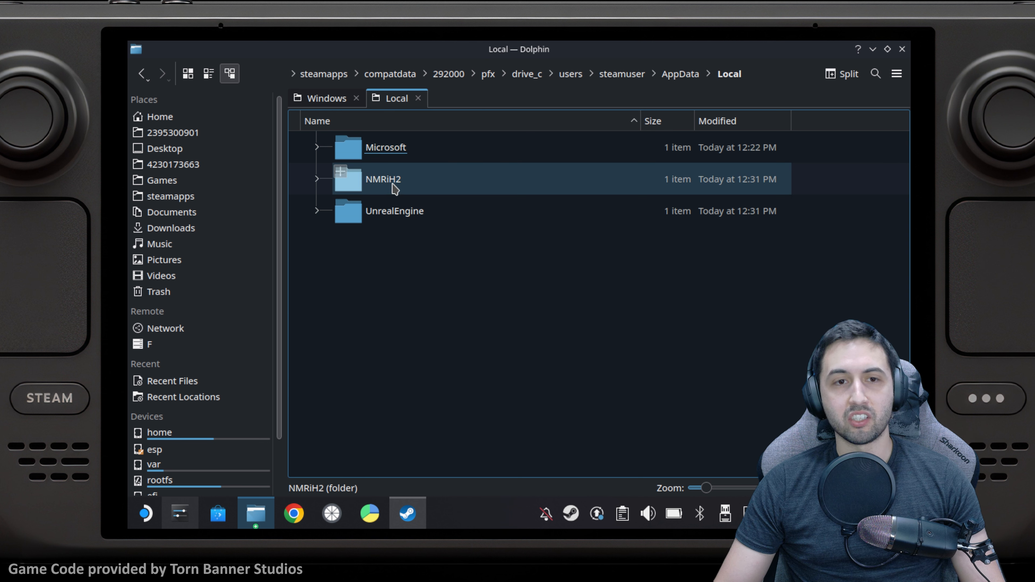
- Reach NMRiH2/Saved/Config/Windows and load GameUserSettings.ini in Kate
double_click(383, 179)
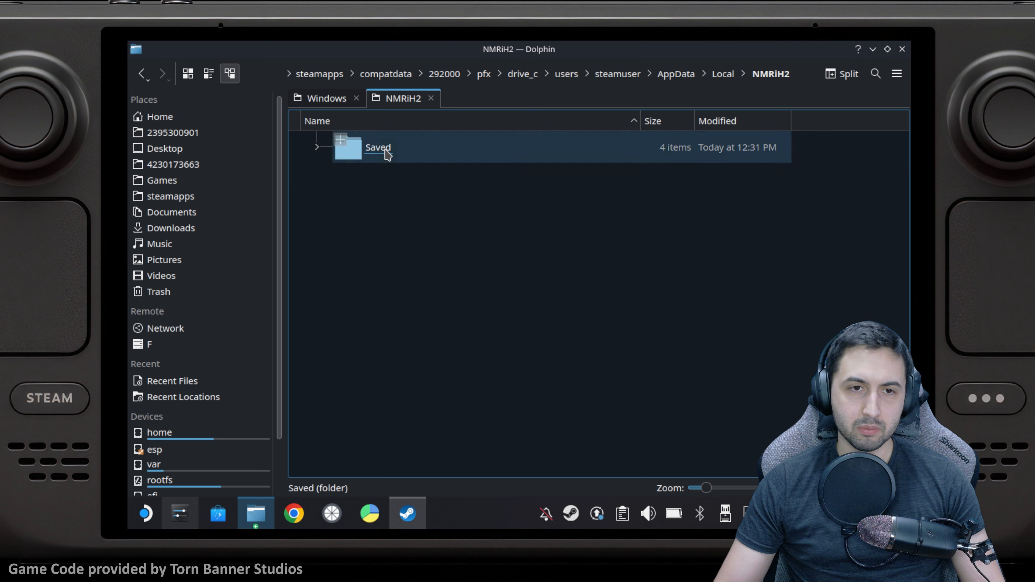
double_click(377, 146)
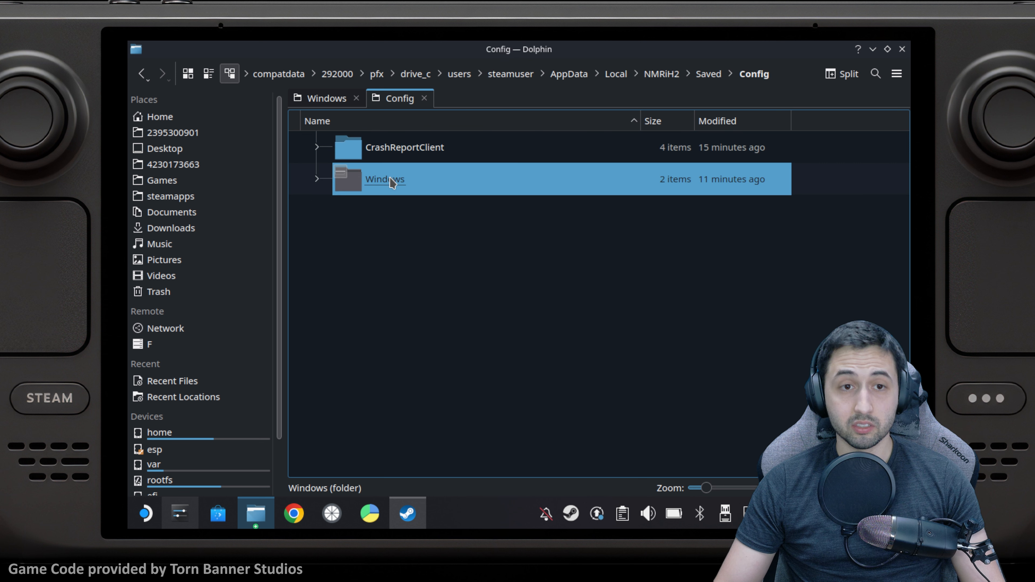
double_click(384, 179)
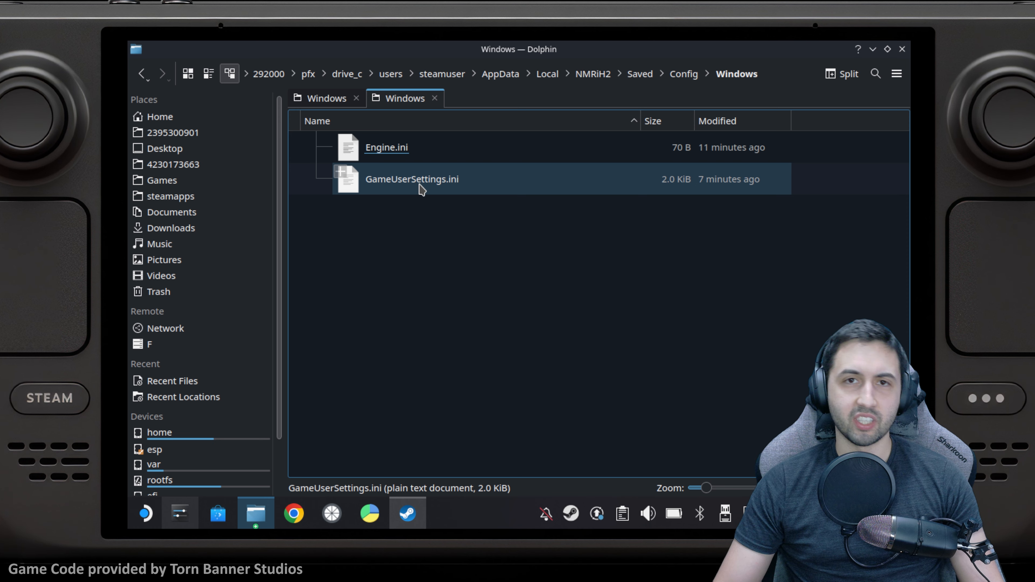
double_click(411, 179)
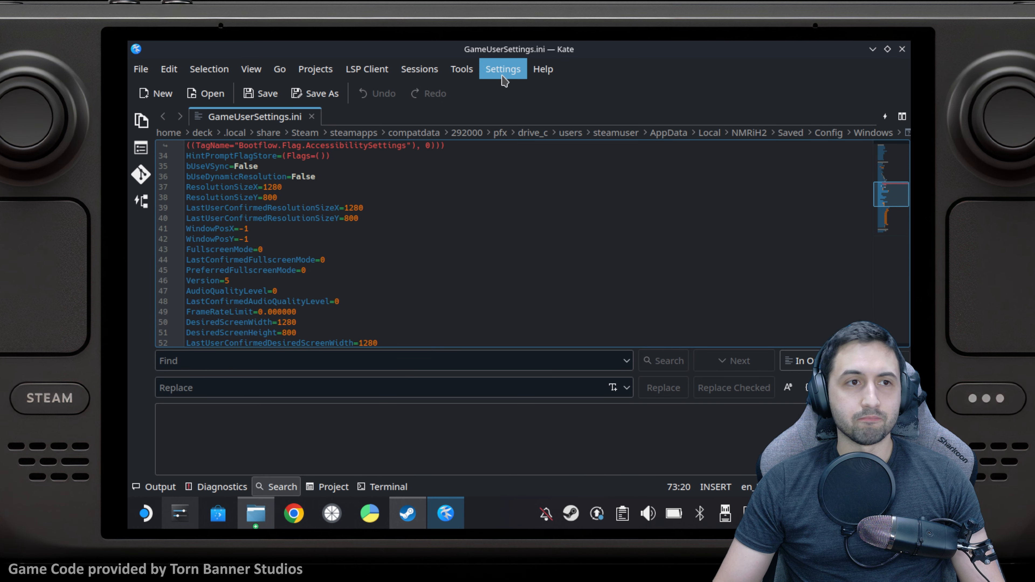
scroll(down, 3)
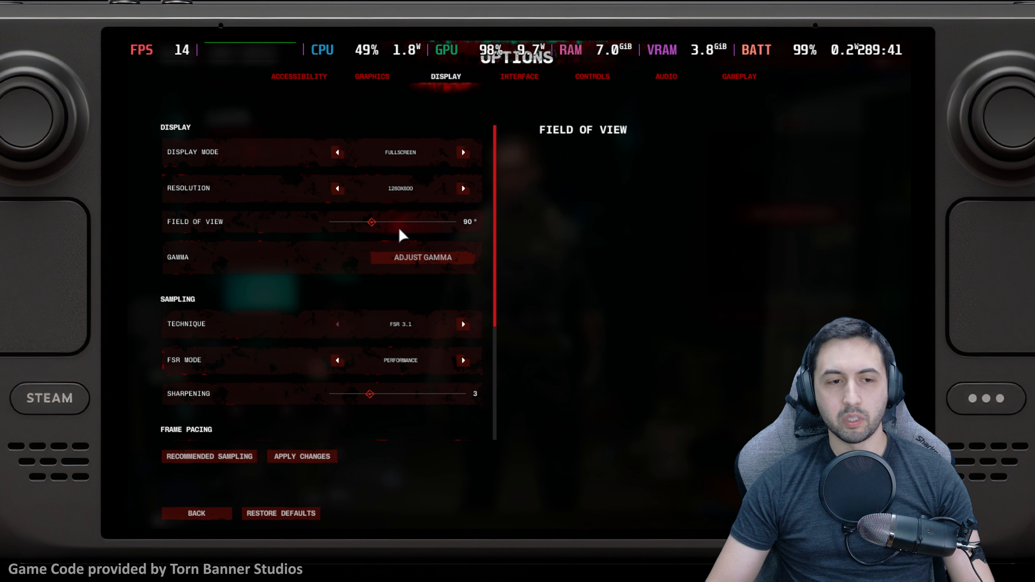
mouse_move(388, 333)
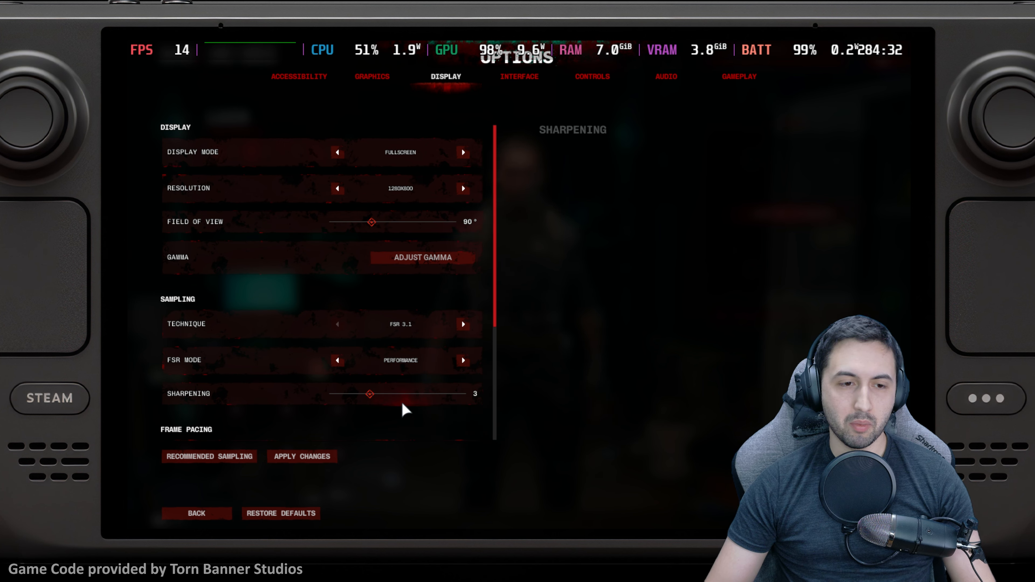
- Review the Display options, then the Graphics options with all qualities at Low
scroll(down, 3)
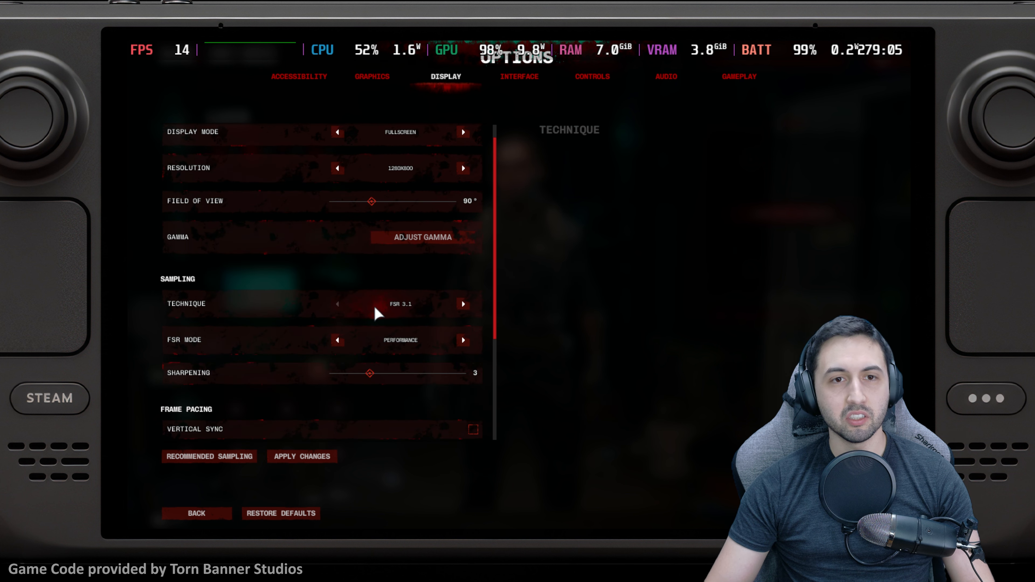
click(372, 76)
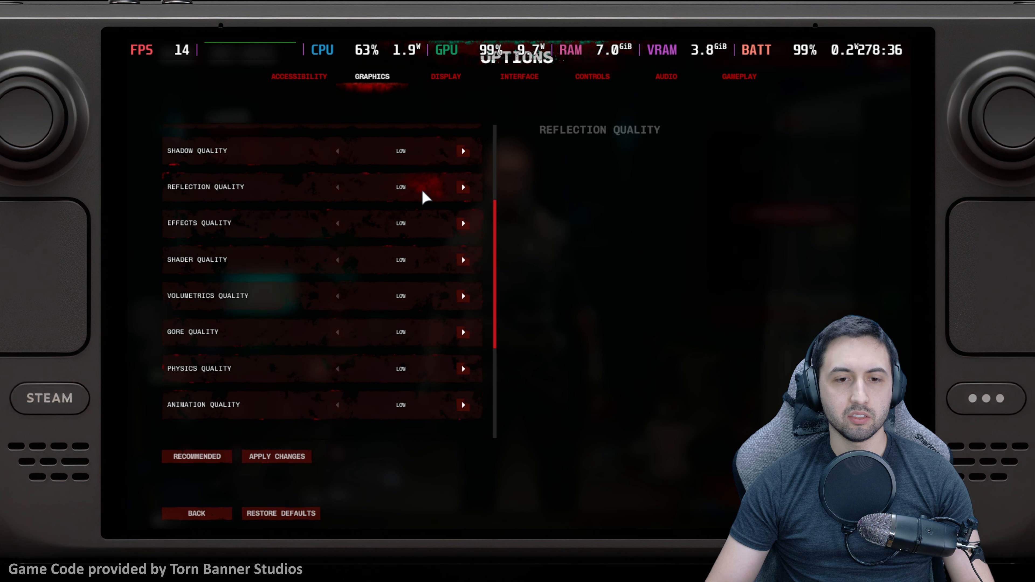
scroll(down, 3)
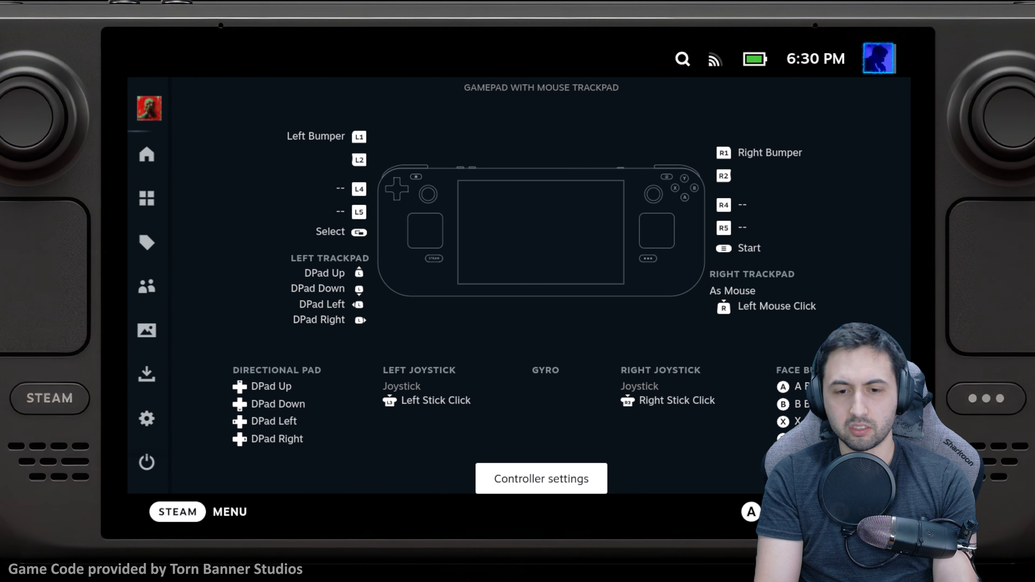
- Bring up the full controller settings for the gamepad-with-trackpad-mouse layout
click(541, 479)
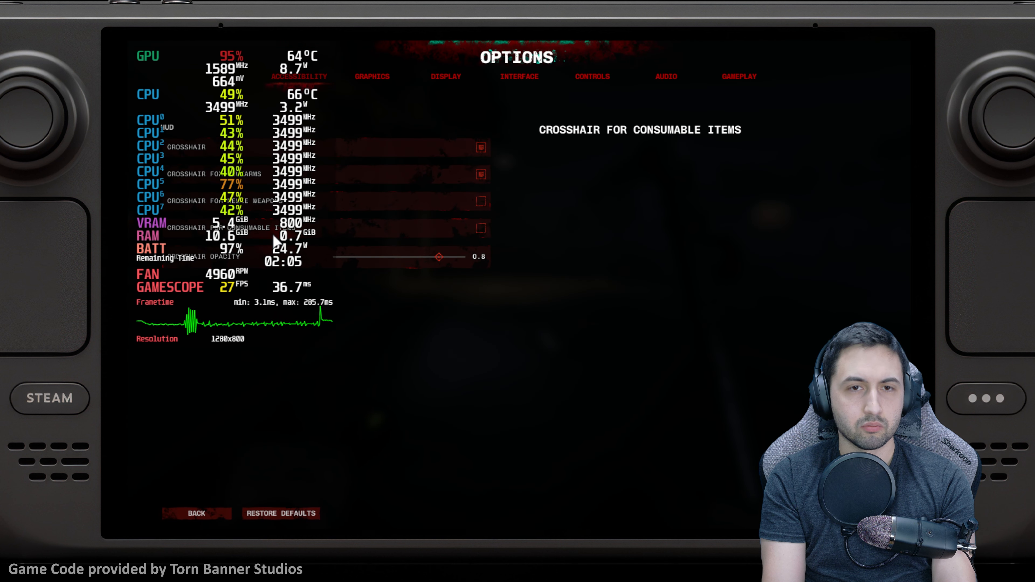
- Set FSR Mode to Quality under Display and return to gameplay on the night road
click(445, 76)
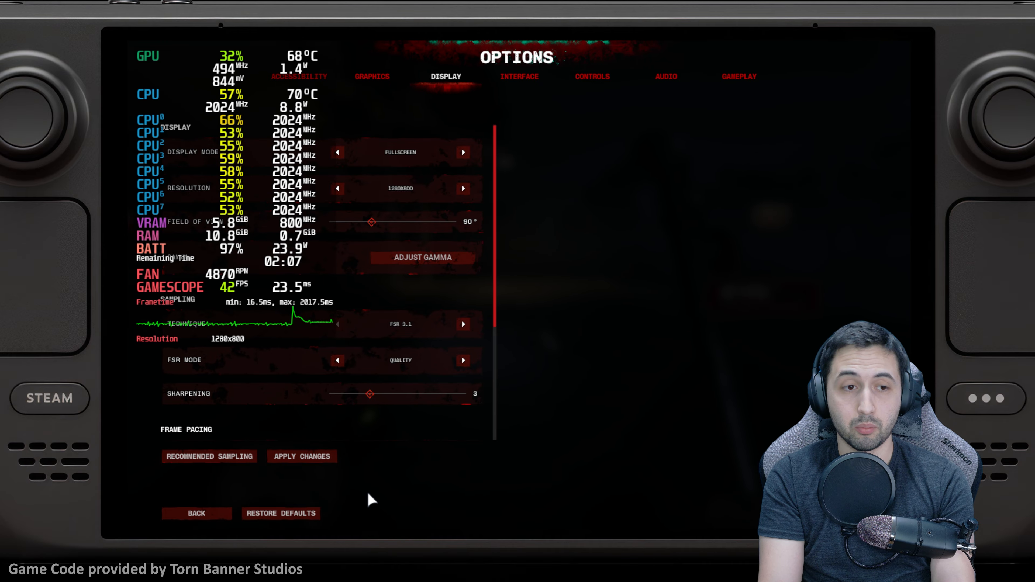
click(197, 513)
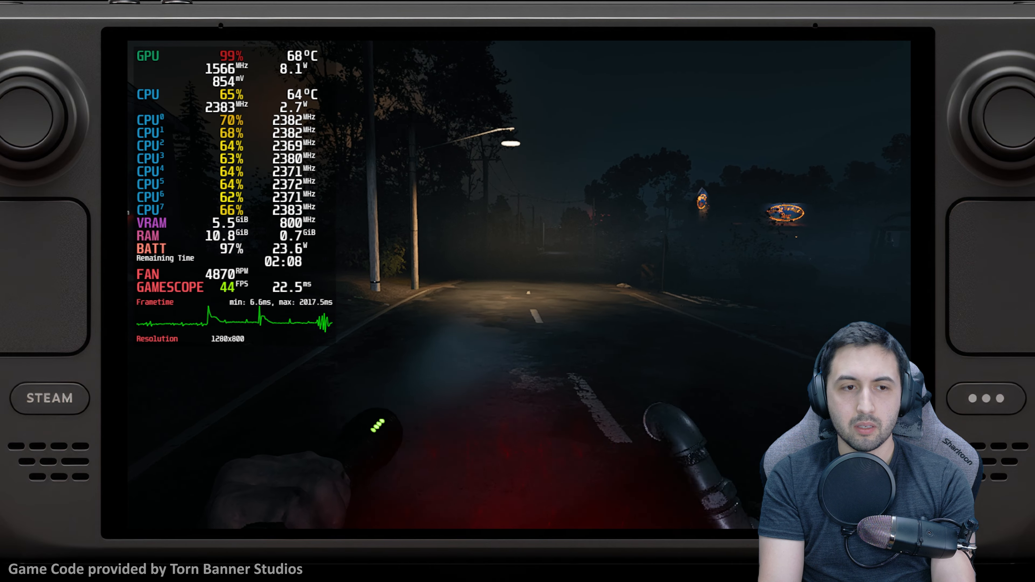